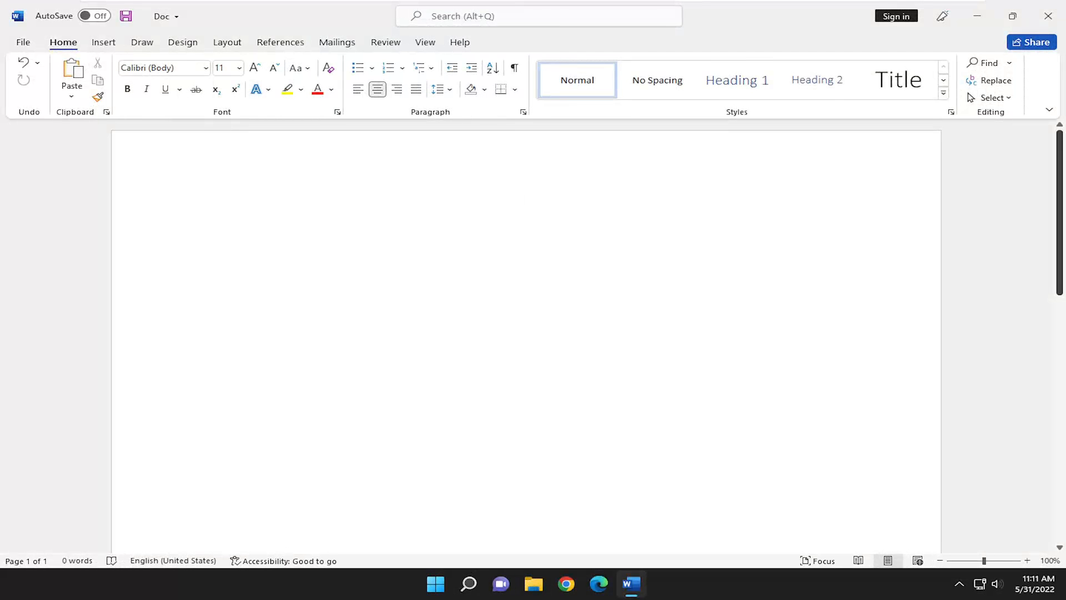
Step: Turn on continuous line numbering from the Layout tab's Line Numbers menu
click(526, 199)
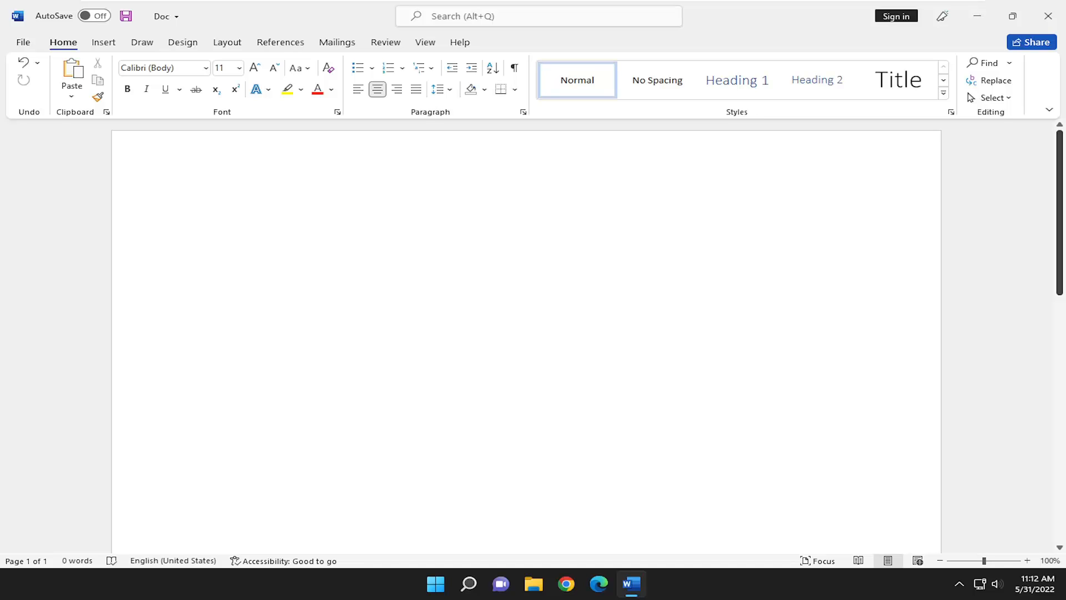
click(526, 200)
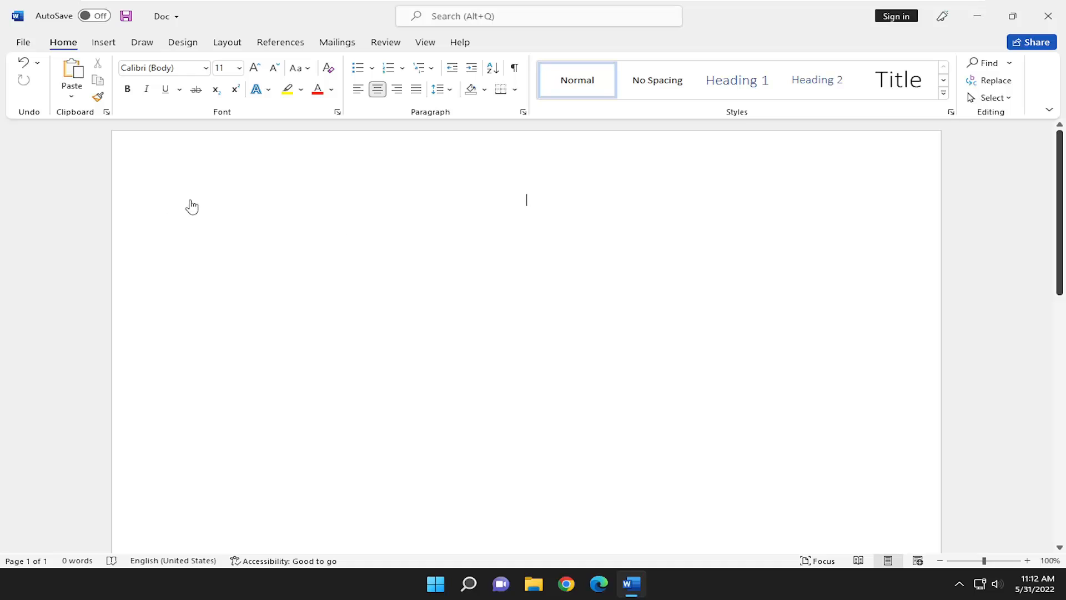
click(227, 42)
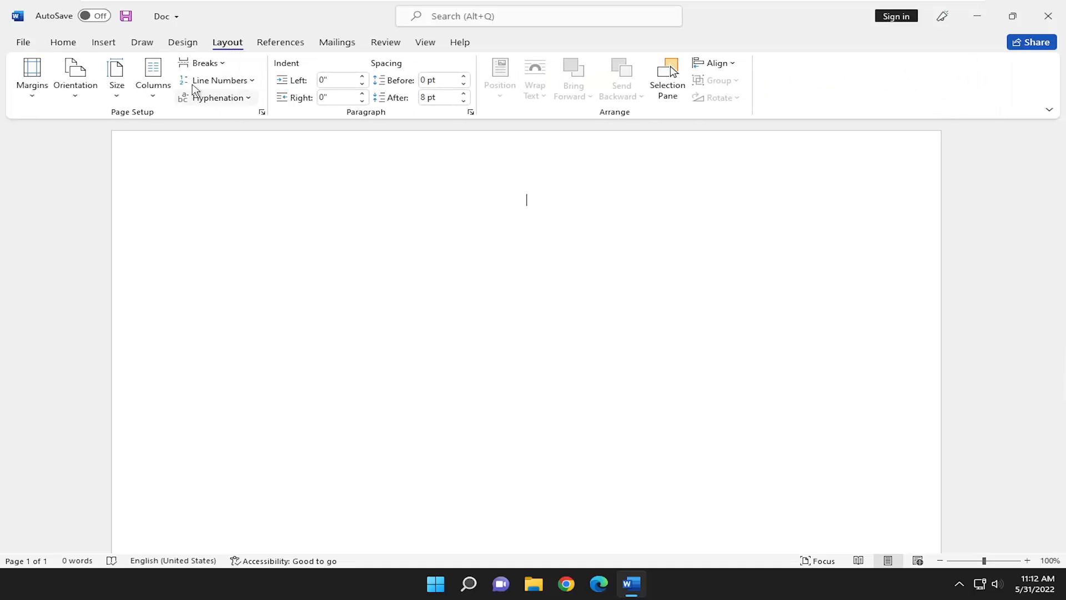
click(218, 80)
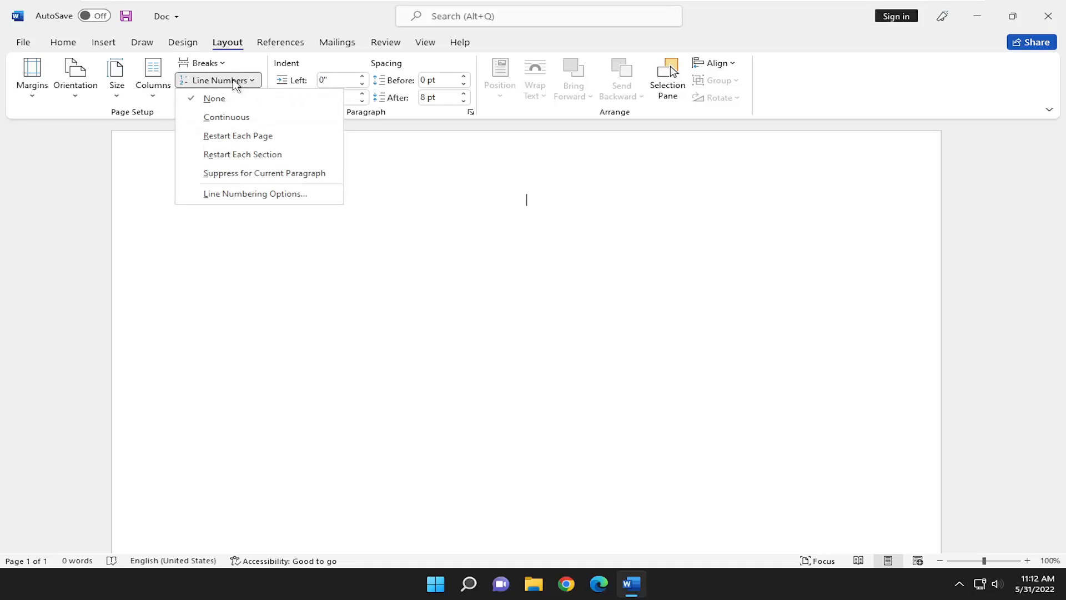
click(226, 118)
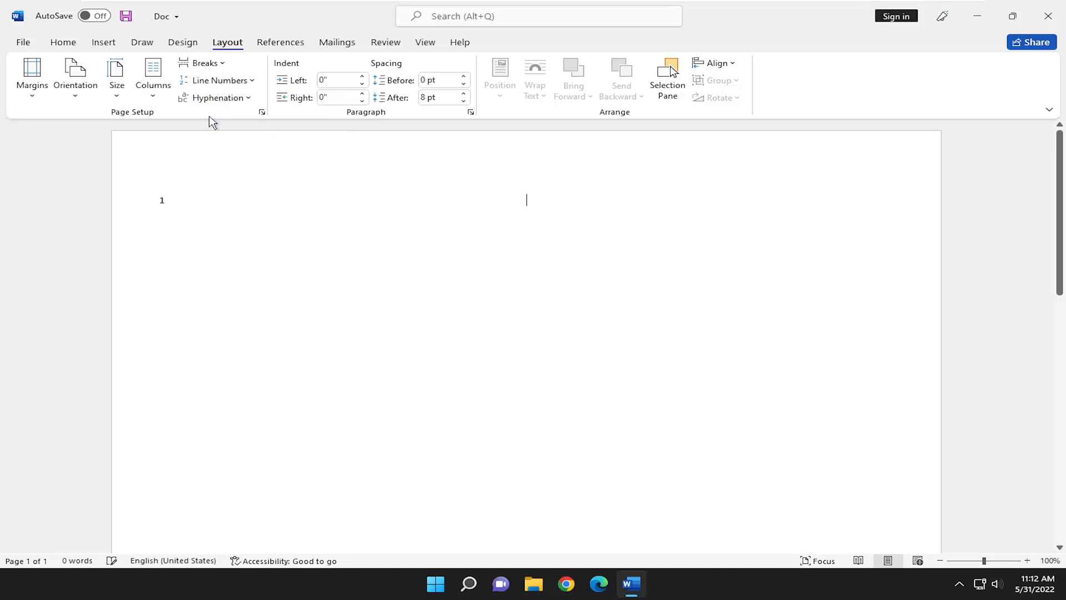
Step: Type the short lines 'ee', 'E' and 'ATT' beside the line numbers
text(ee)
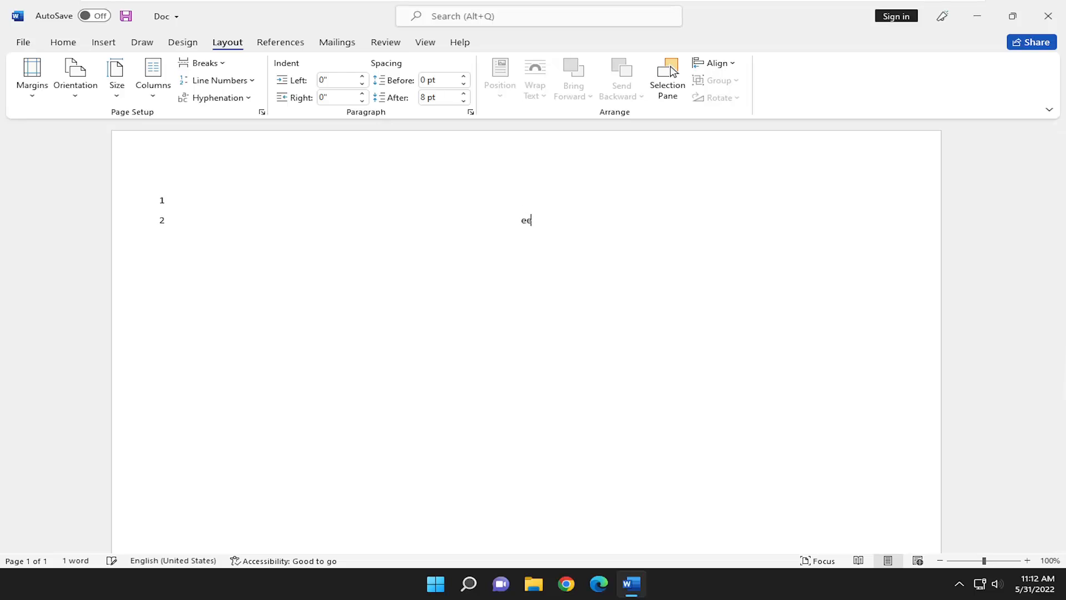
text(E)
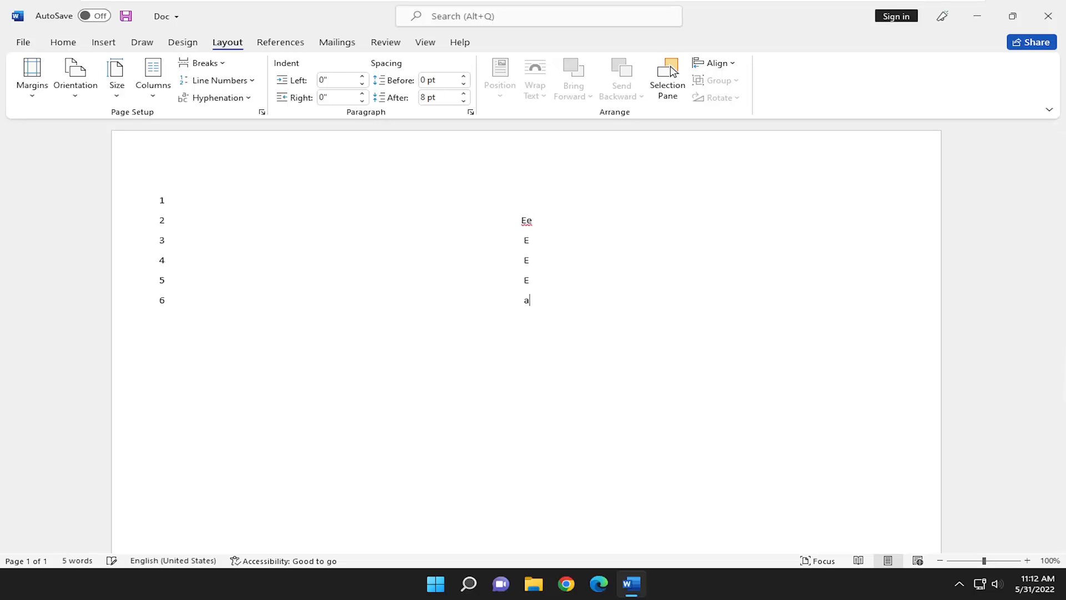
text(ATT)
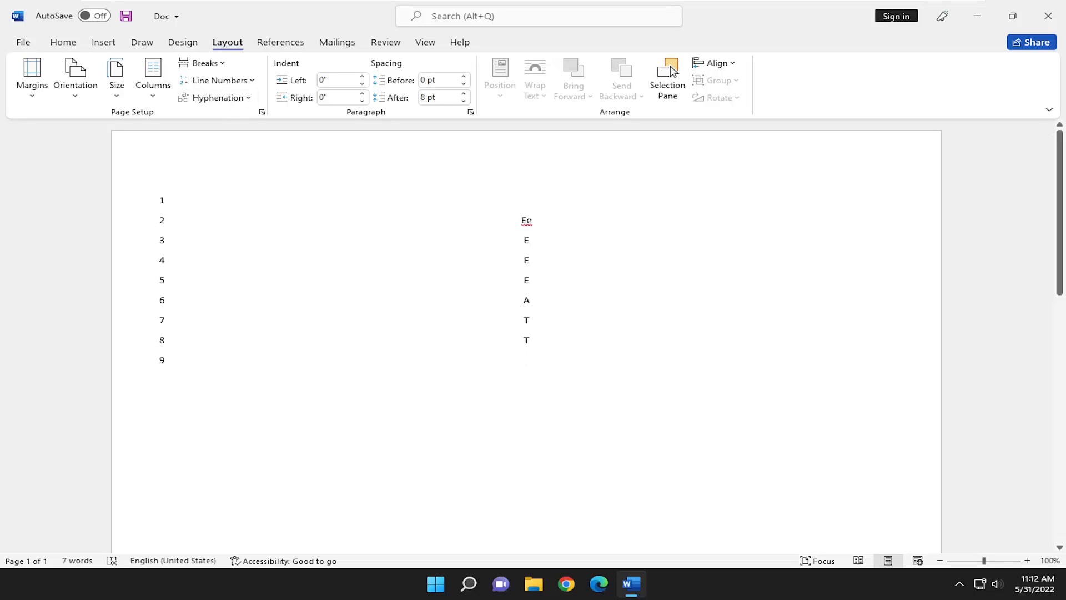
click(526, 360)
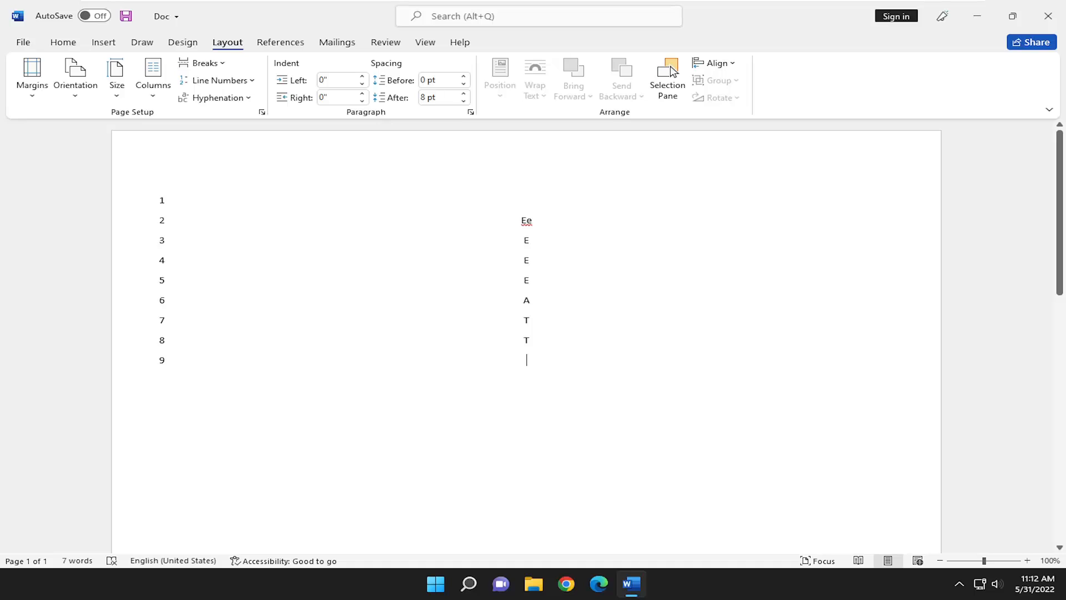
mouse_move(233, 85)
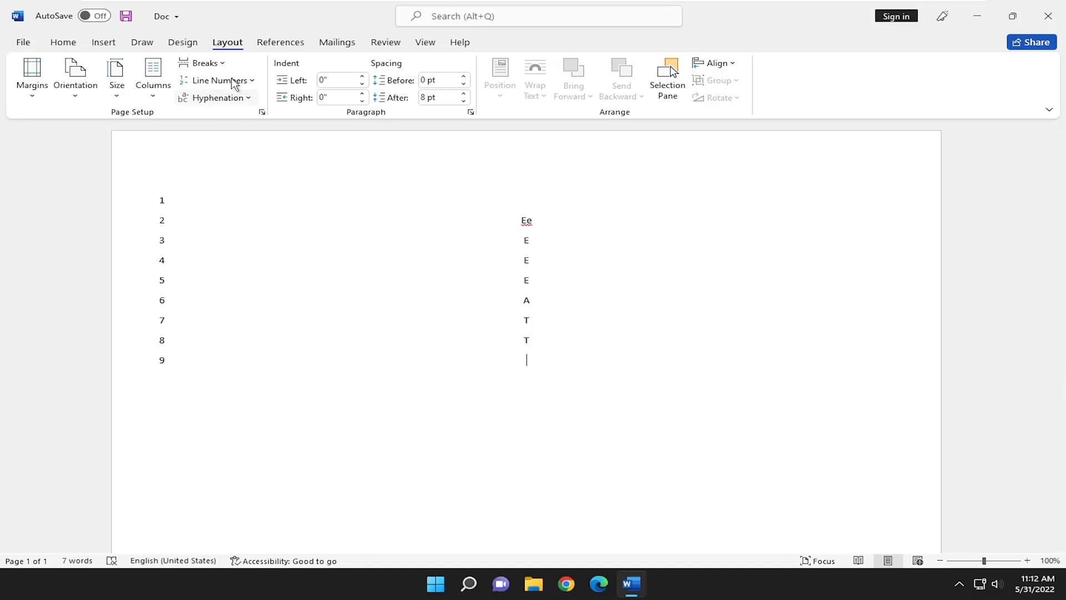
Step: Reopen the Line Numbers menu to confirm Continuous is still checked
click(218, 79)
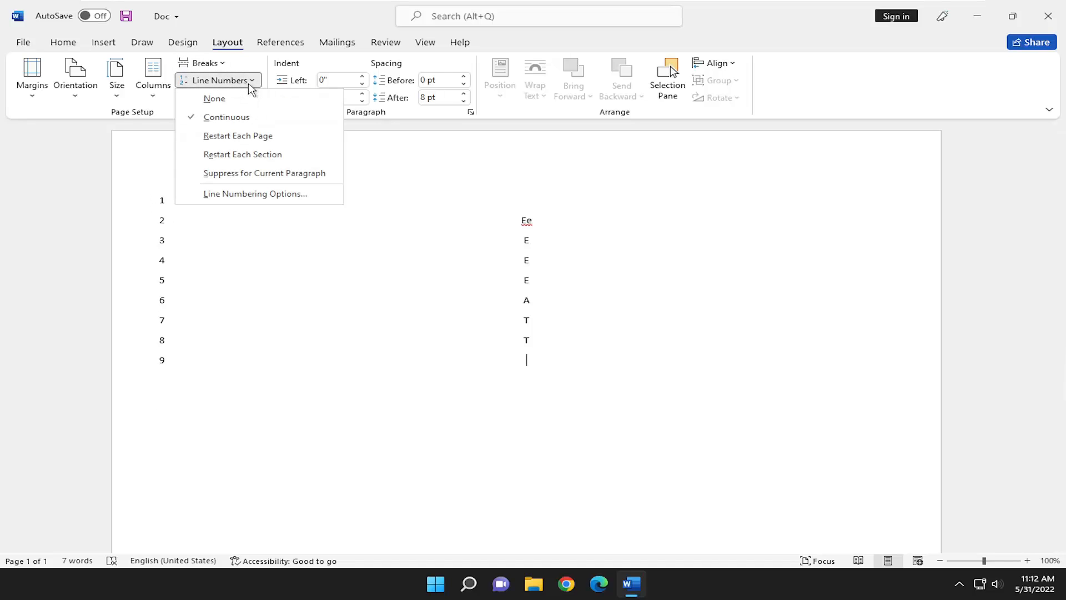
mouse_move(238, 135)
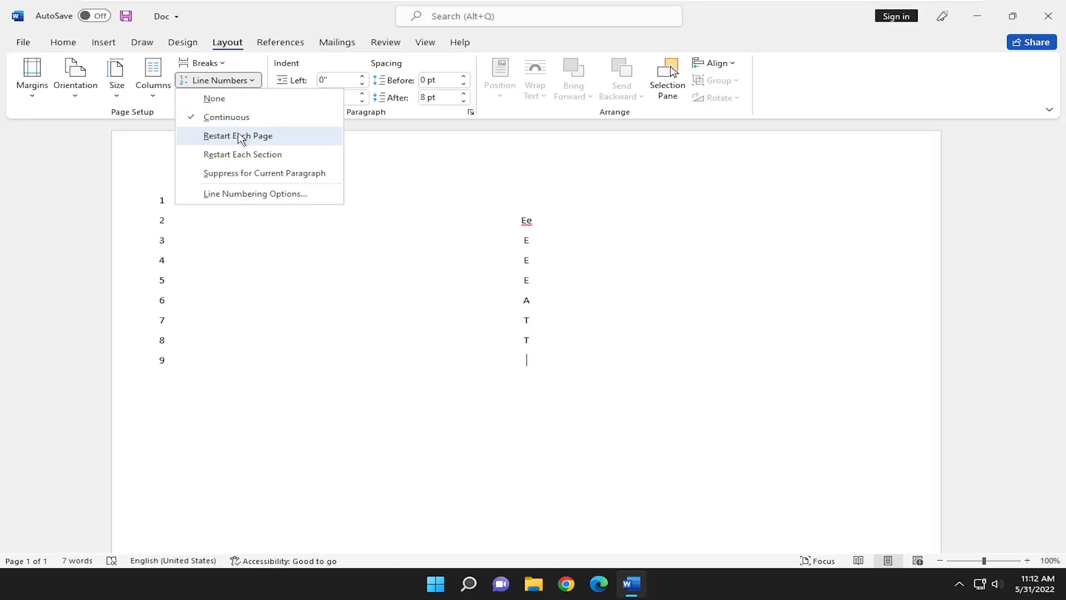
mouse_move(242, 154)
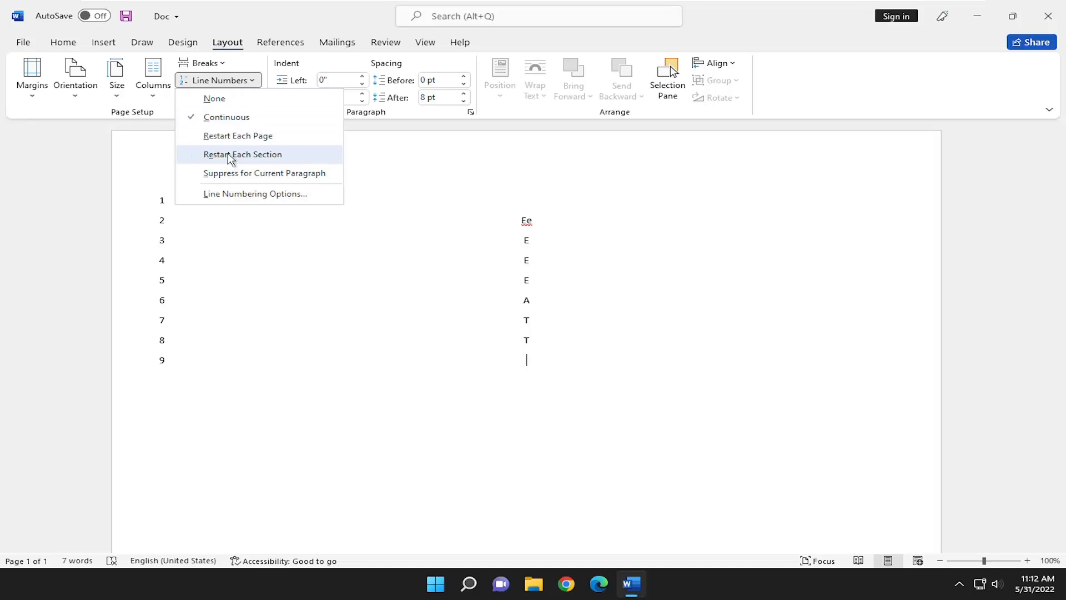
mouse_move(244, 158)
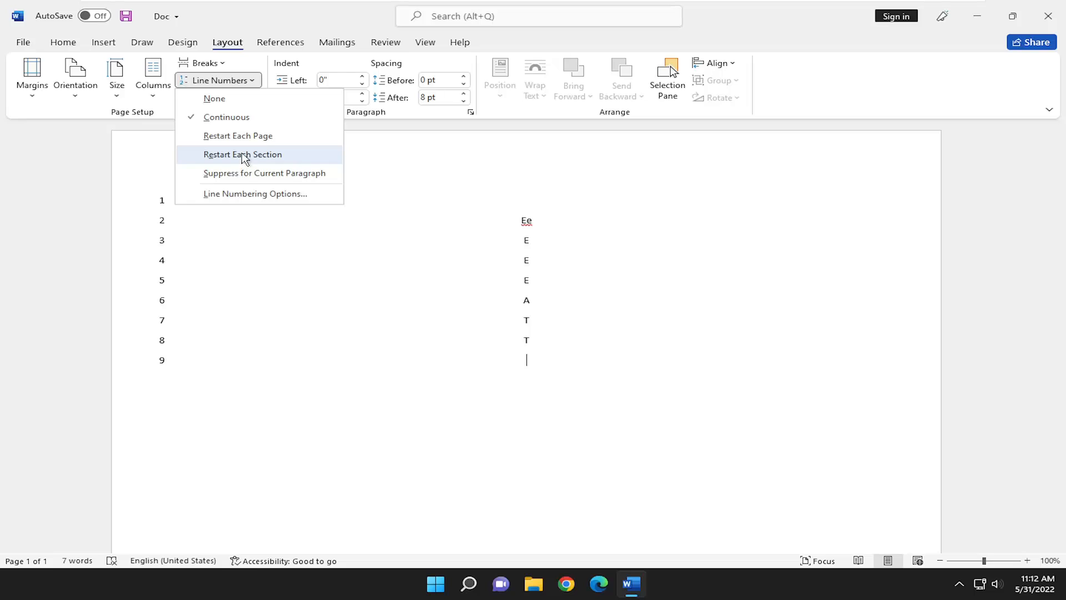
mouse_move(263, 173)
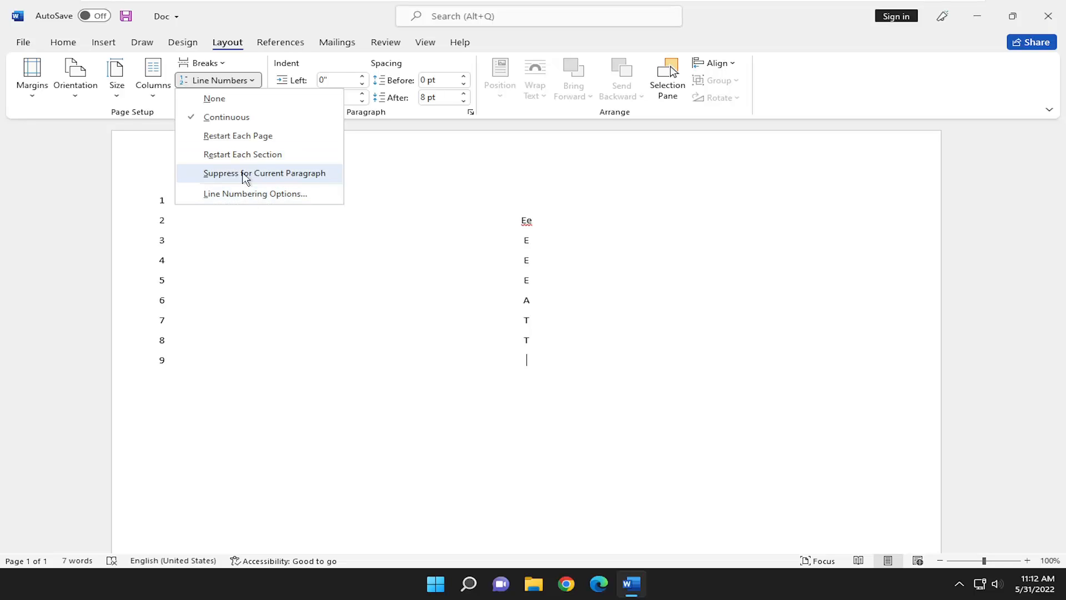
mouse_move(200, 255)
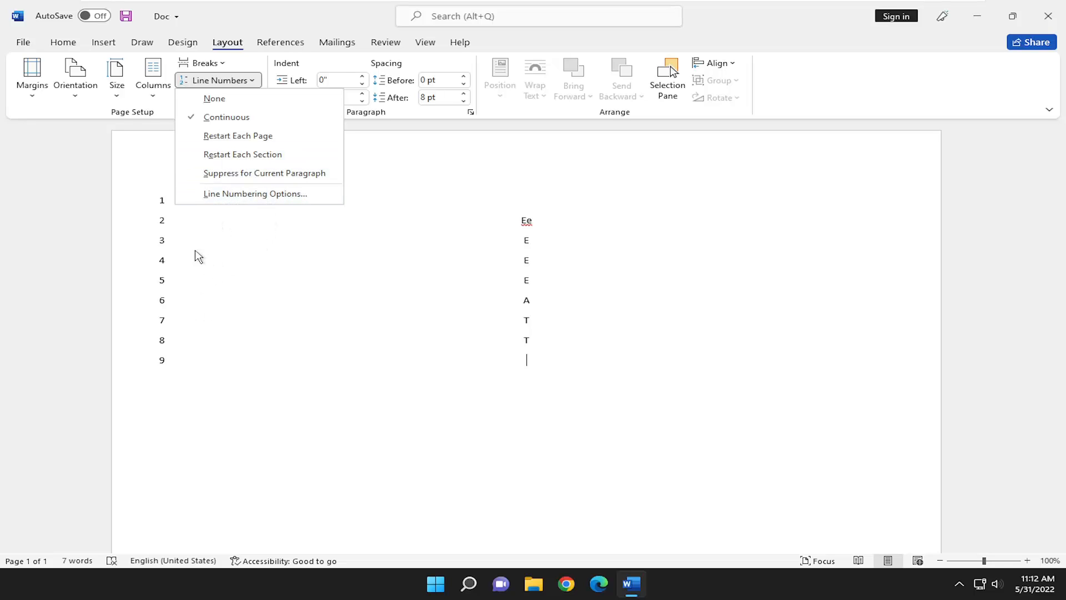
mouse_move(242, 340)
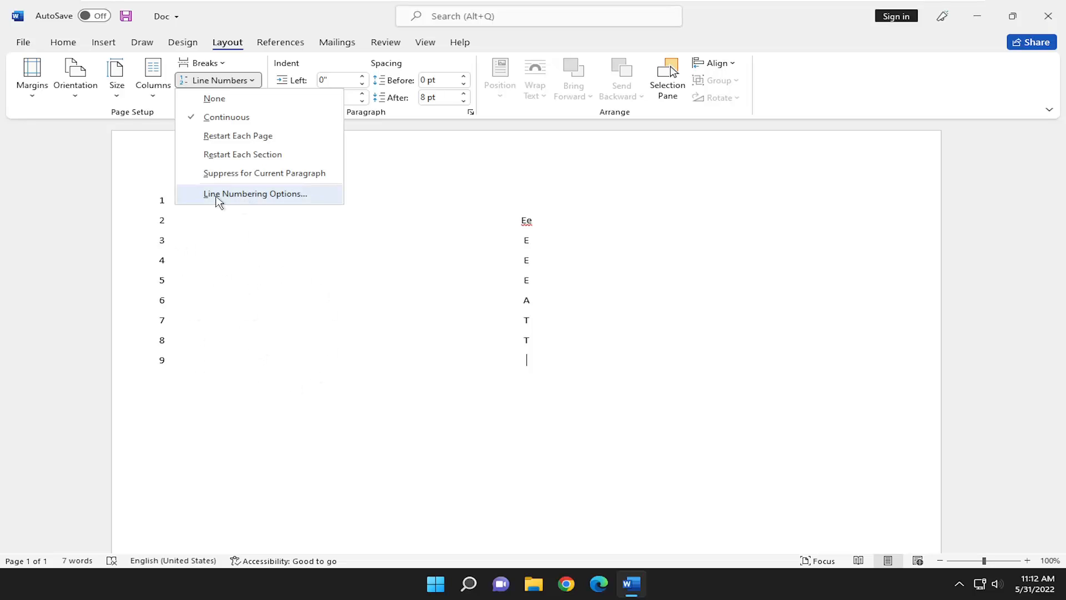
mouse_move(225, 201)
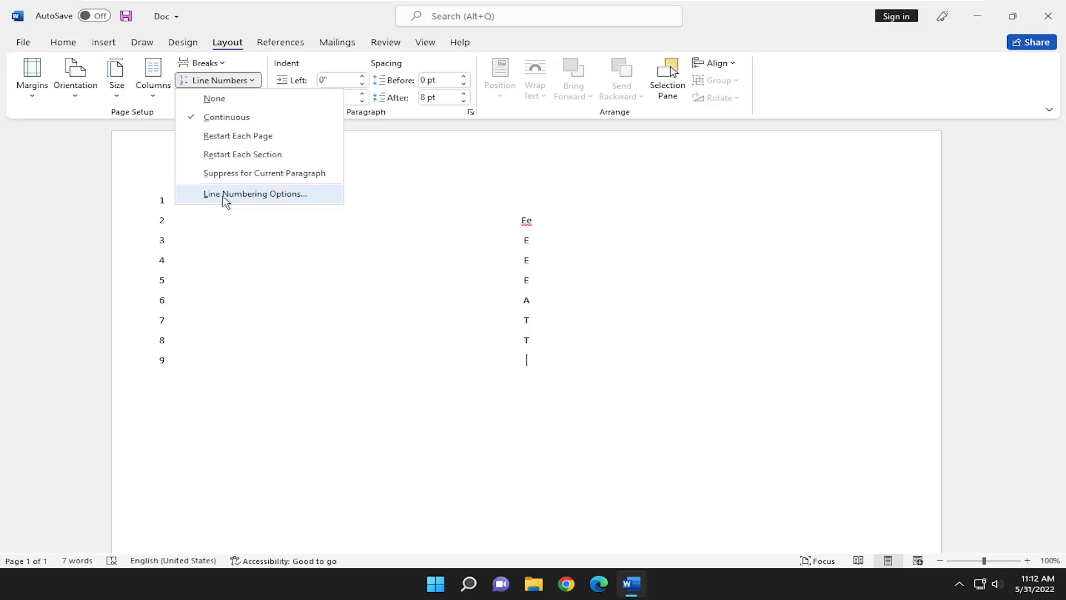
Step: Set Page Setup vertical alignment to Center via Line Numbering Options and apply
click(255, 194)
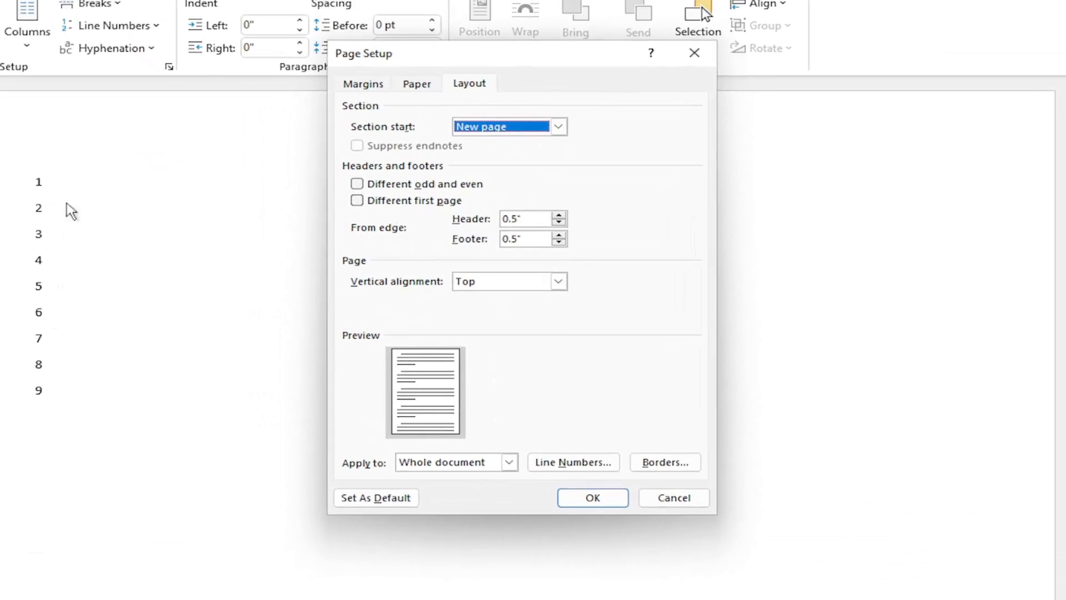
mouse_move(89, 344)
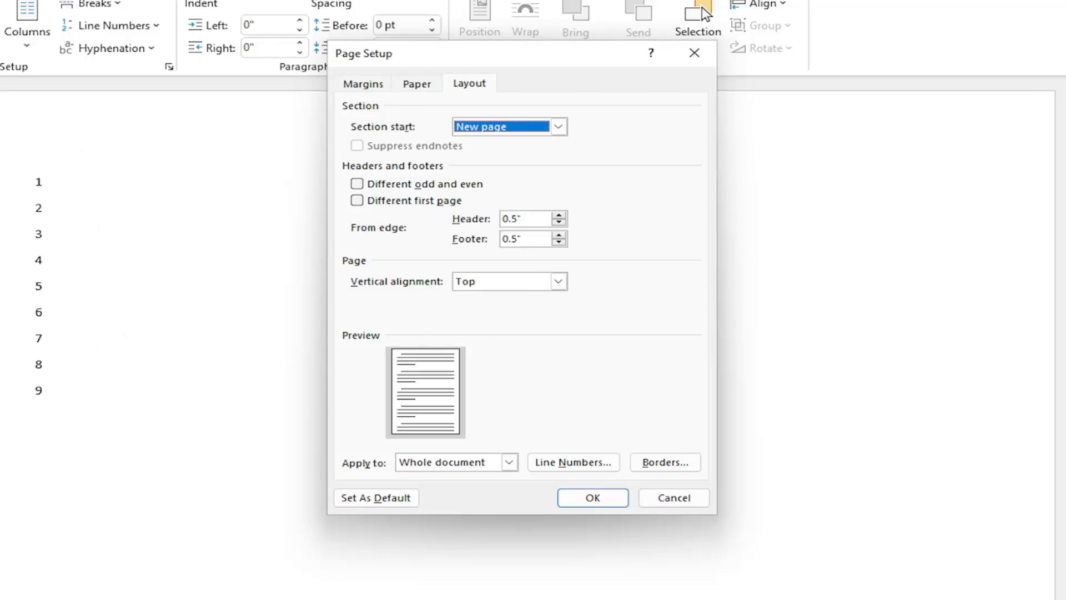
click(558, 282)
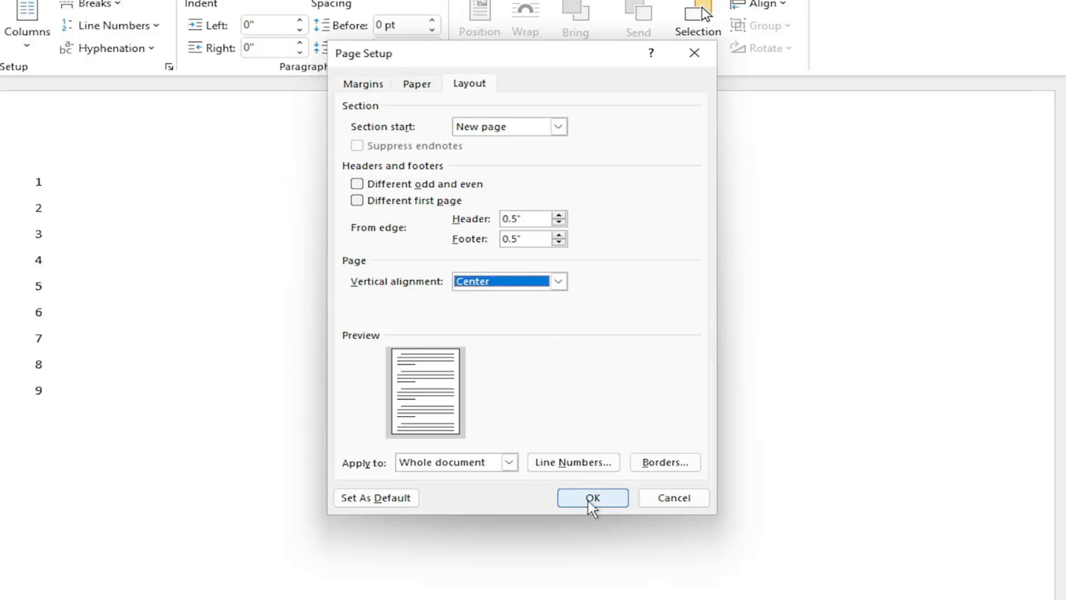
click(591, 497)
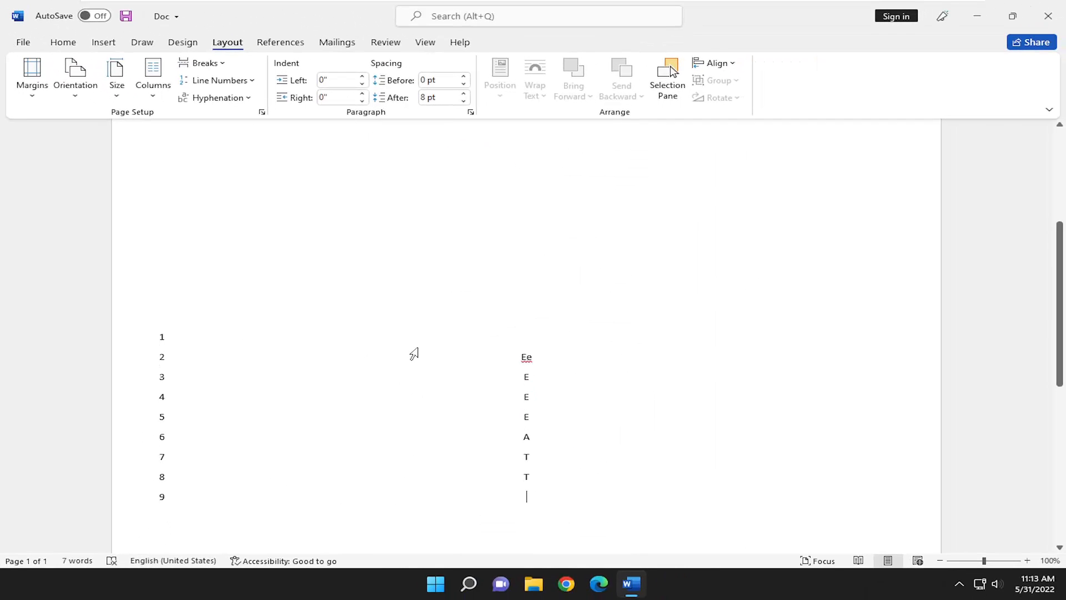